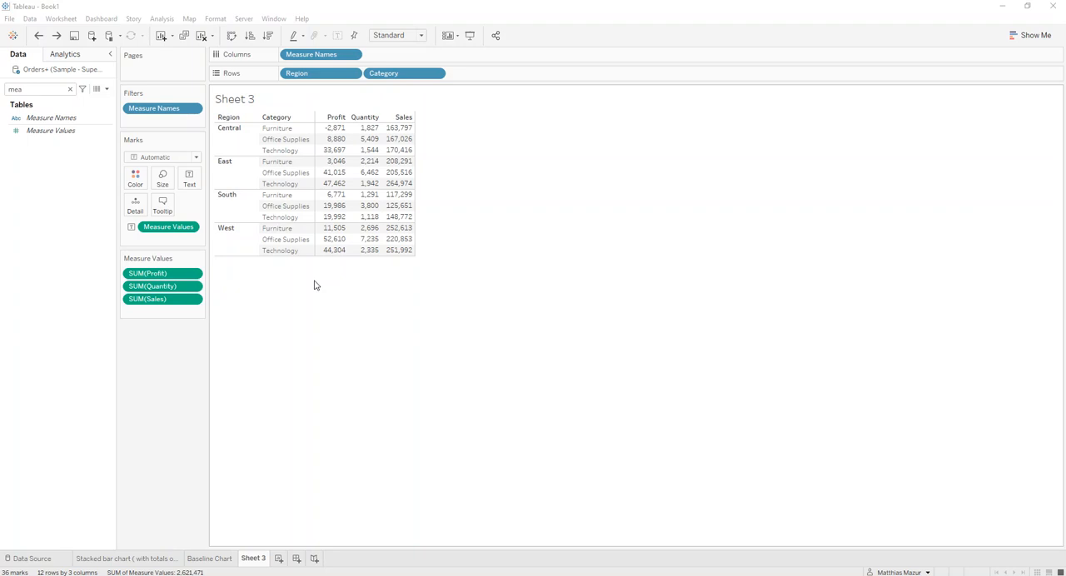
pyautogui.moveTo(513, 269)
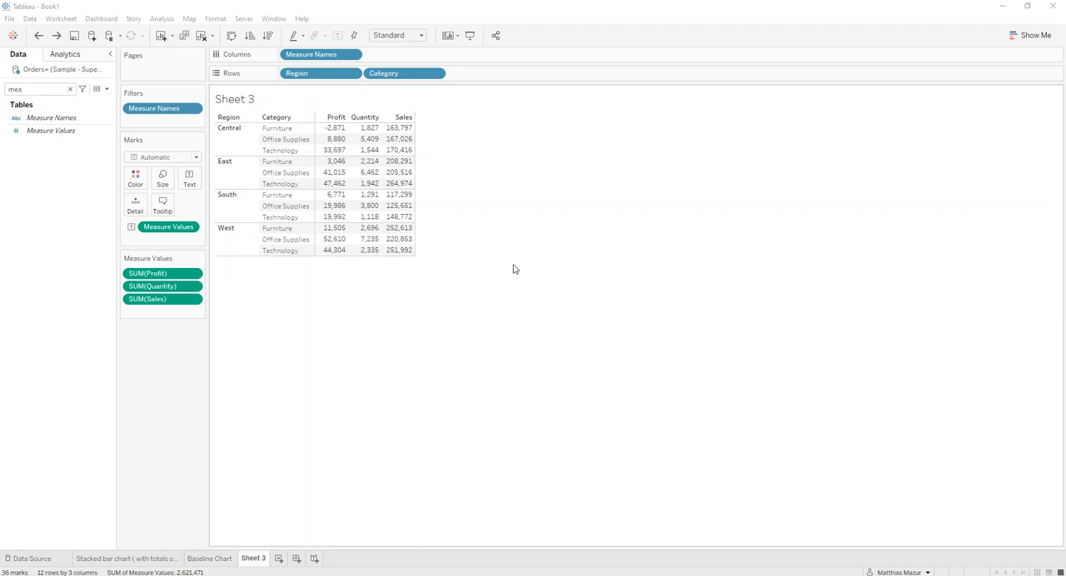
pyautogui.moveTo(508, 246)
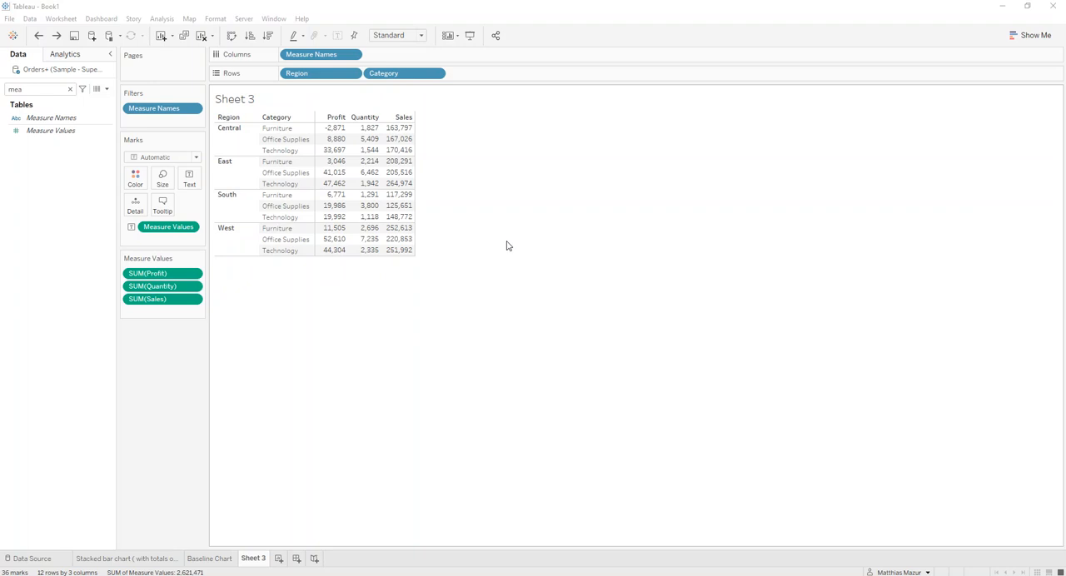
pyautogui.moveTo(499, 241)
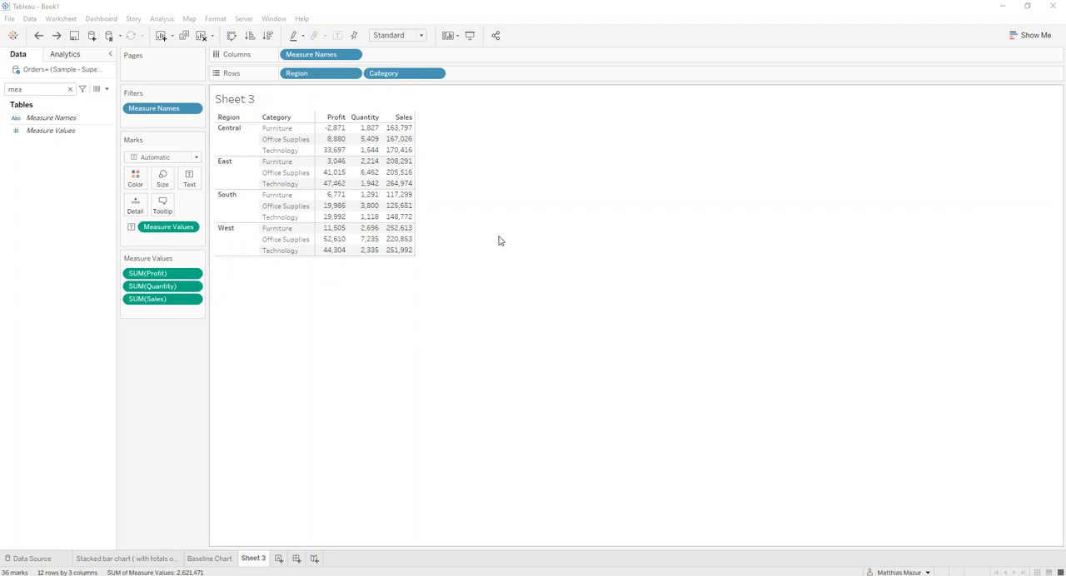
pyautogui.moveTo(212, 294)
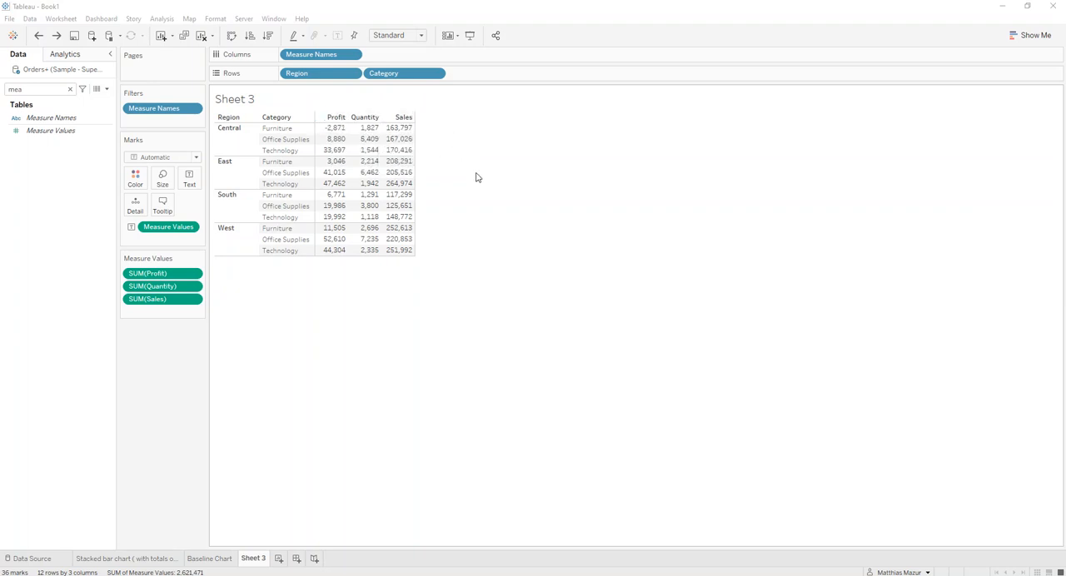
pyautogui.moveTo(334, 194)
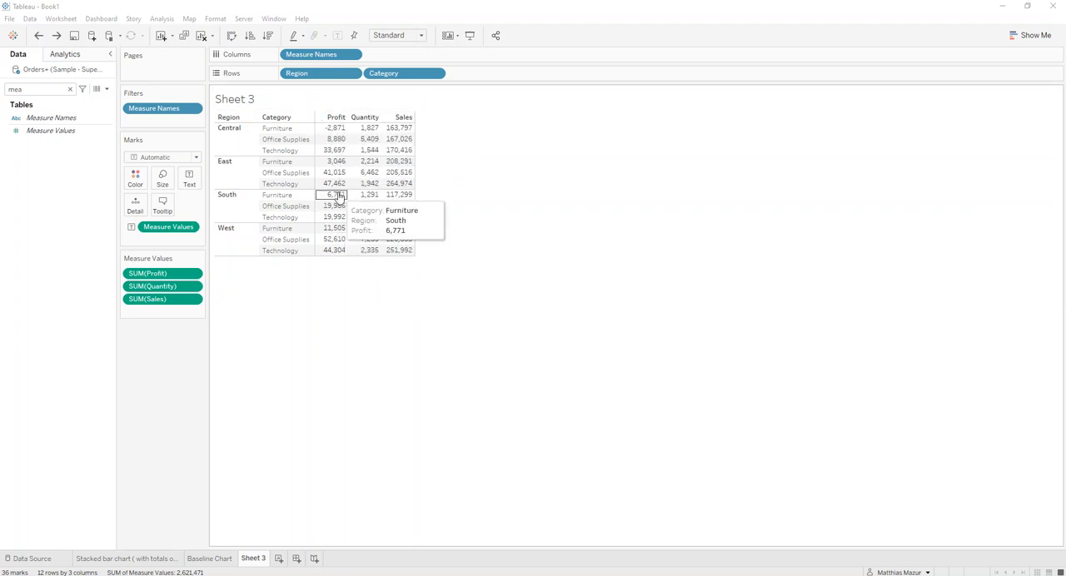
pyautogui.moveTo(339, 298)
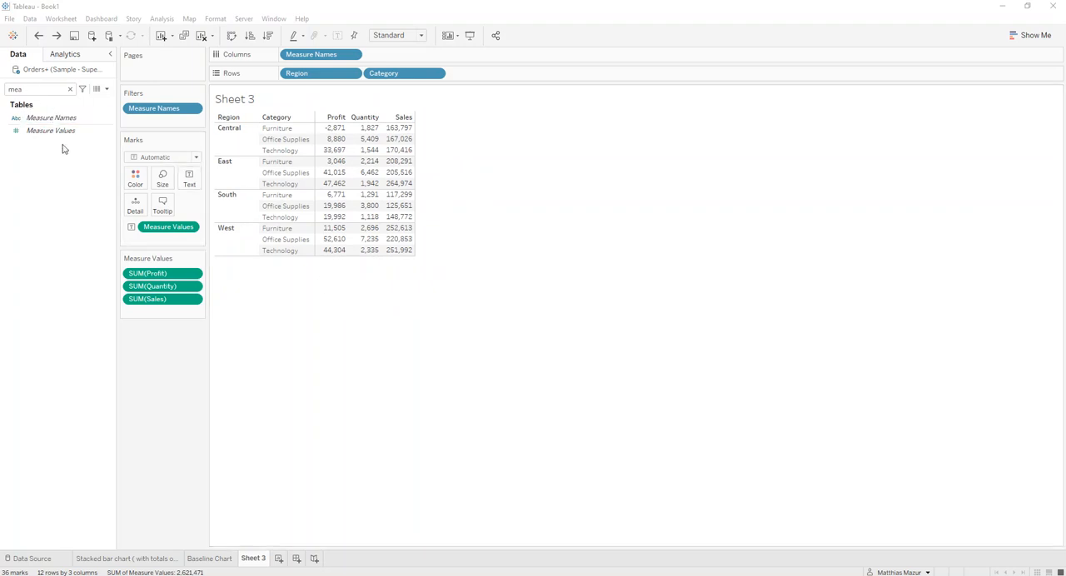
# - Colour the table by Measure Values, with separate legends for Profit, Quantity and Sales
pyautogui.click(1036, 35)
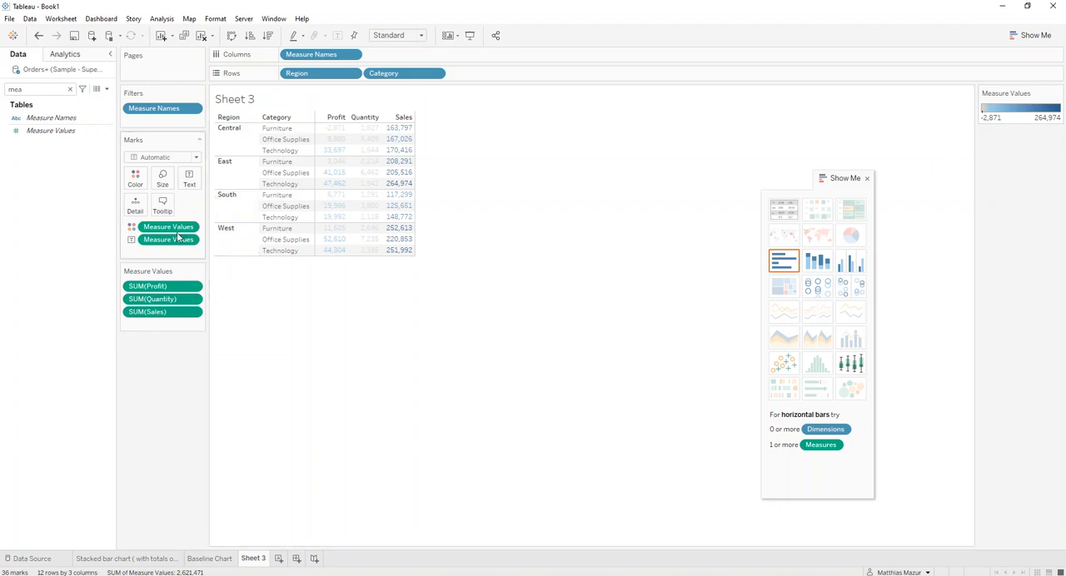
pyautogui.rightClick(168, 239)
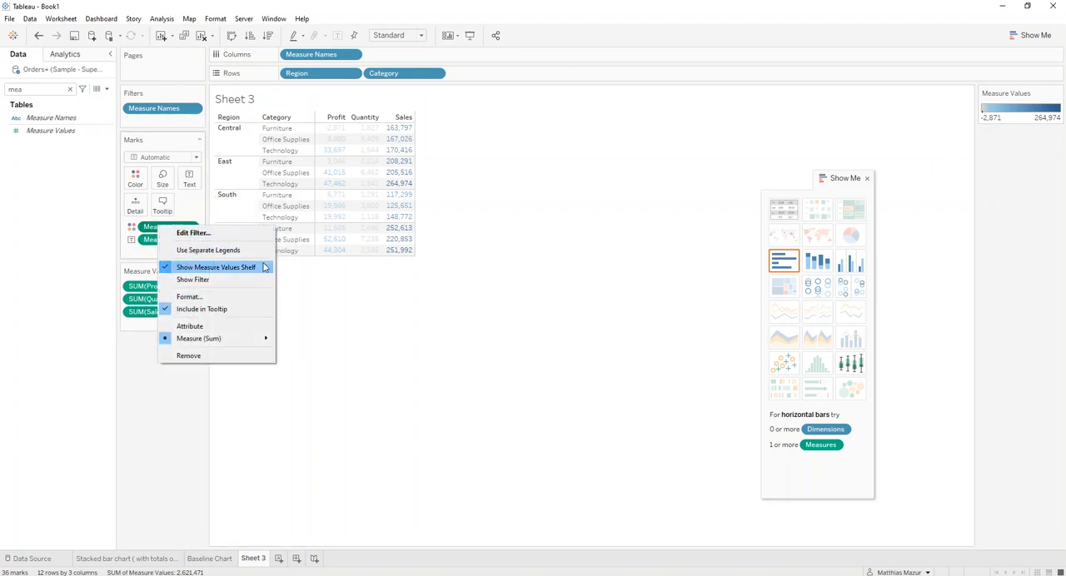
pyautogui.click(209, 249)
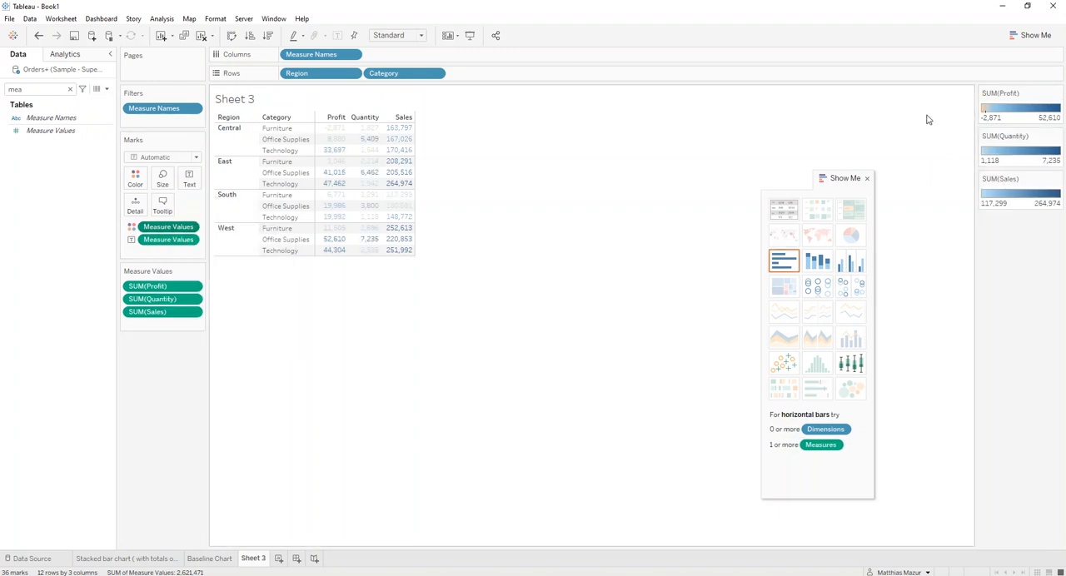
pyautogui.moveTo(332, 139)
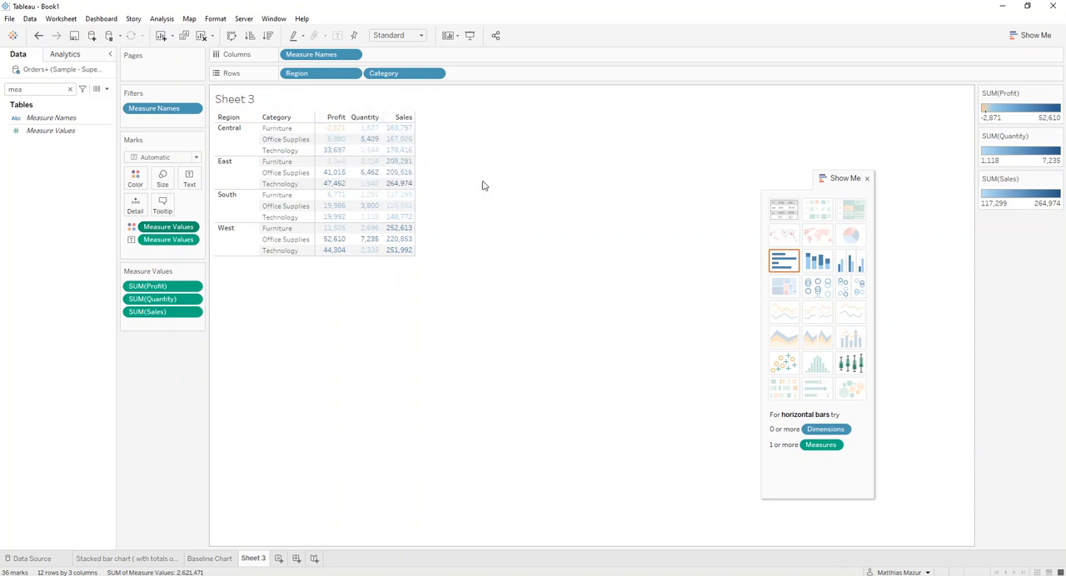
pyautogui.moveTo(1057, 93)
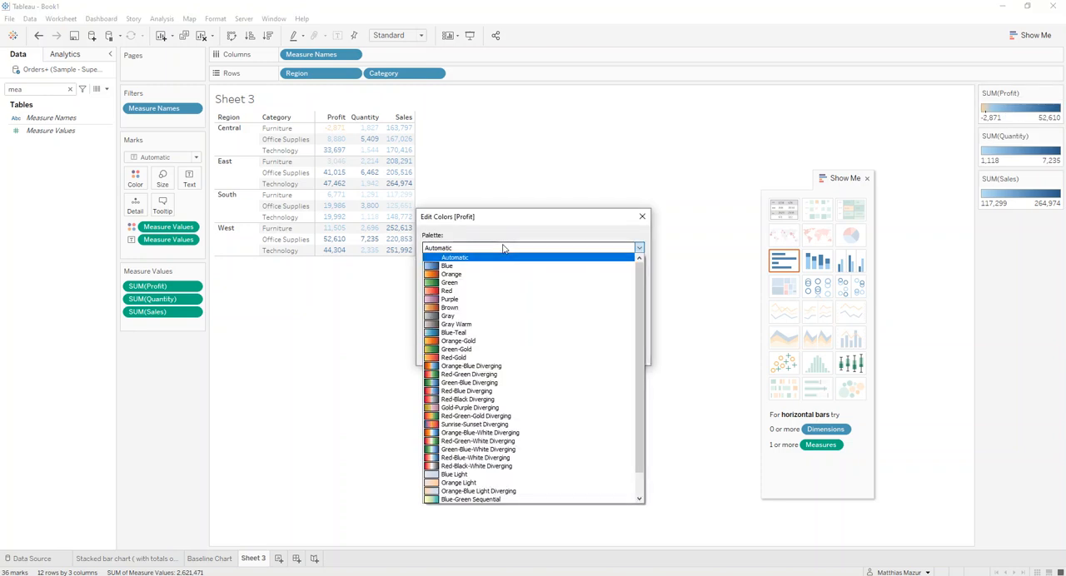
# - Set the Profit colour palette's two ends to green and red
pyautogui.scroll(-3)
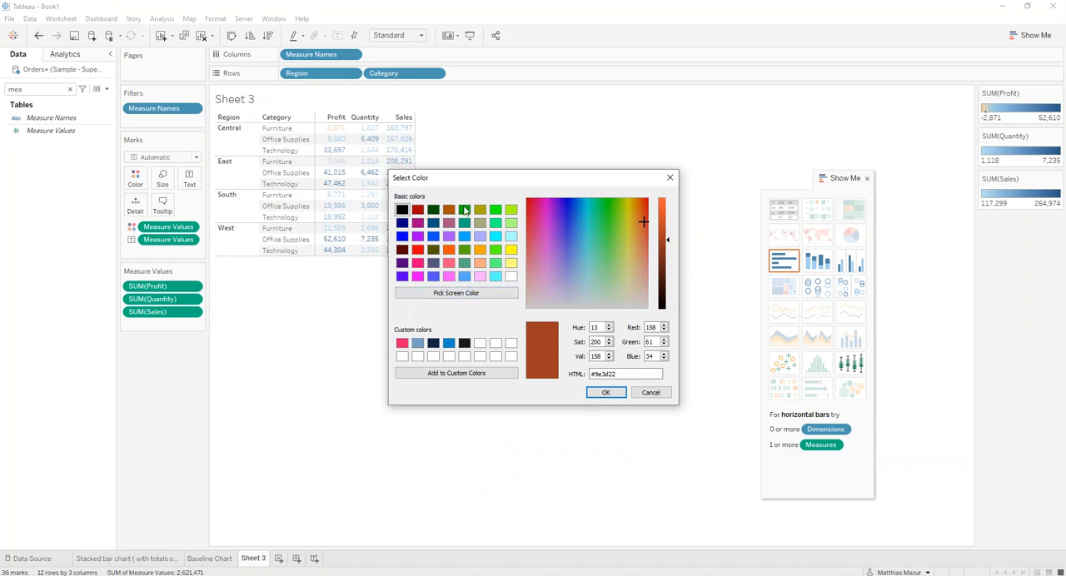
pyautogui.click(607, 392)
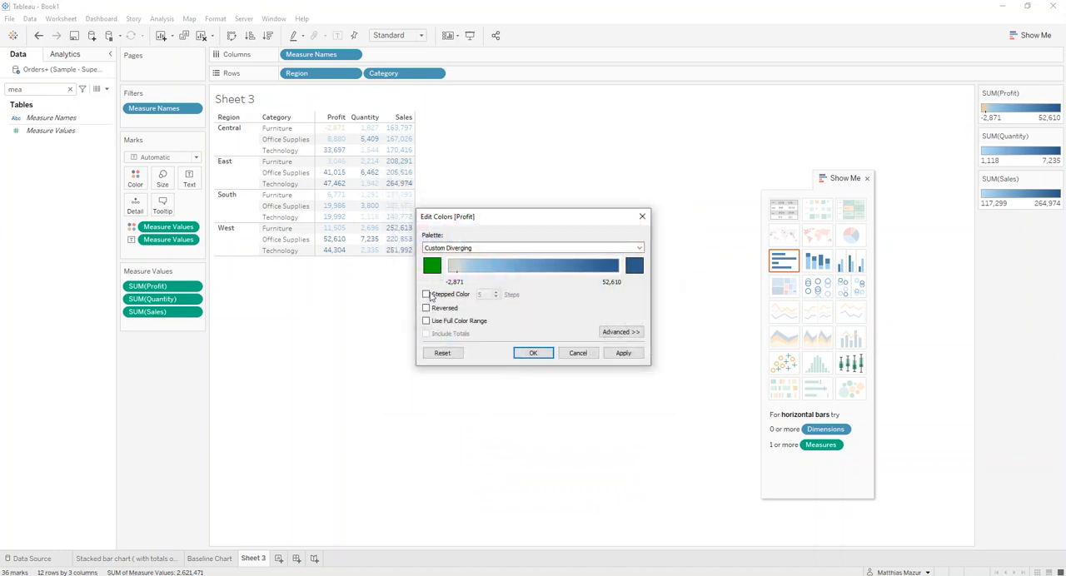
pyautogui.click(432, 265)
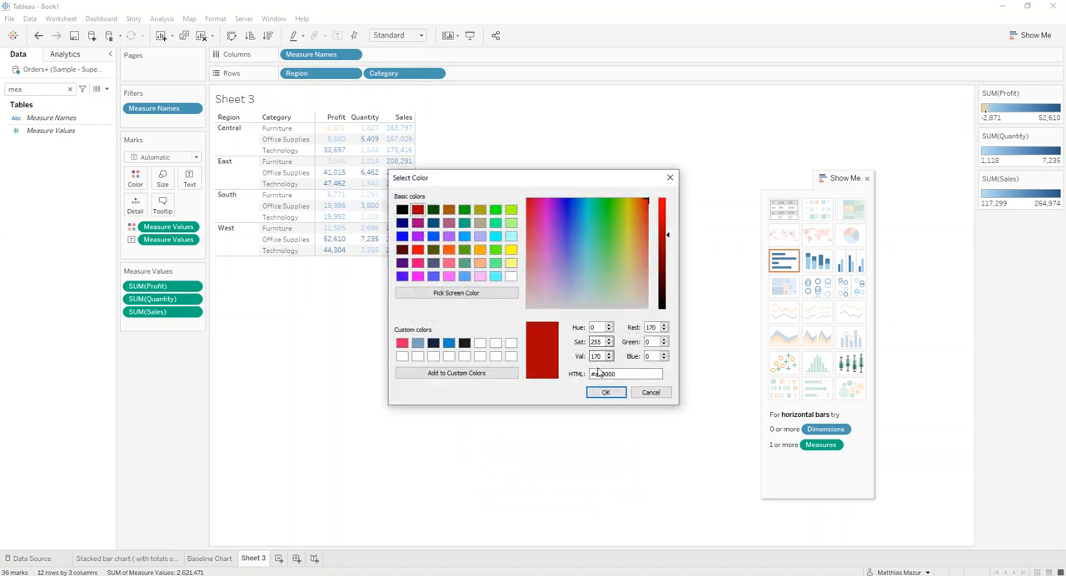
pyautogui.click(605, 392)
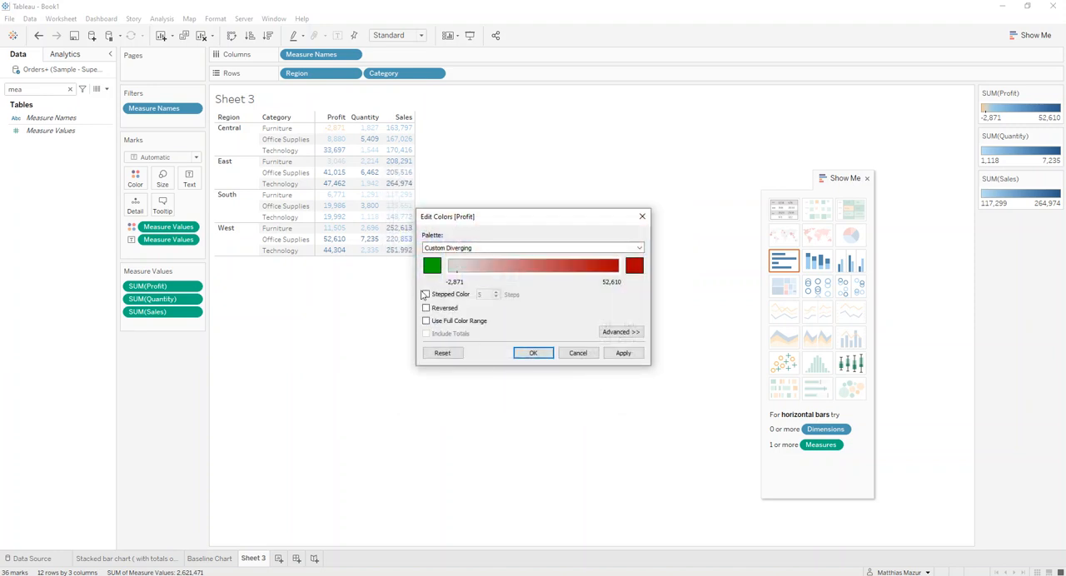
# - Make Profit colours 2 reversed steps with a custom starting value
pyautogui.click(427, 294)
pyautogui.write('2')
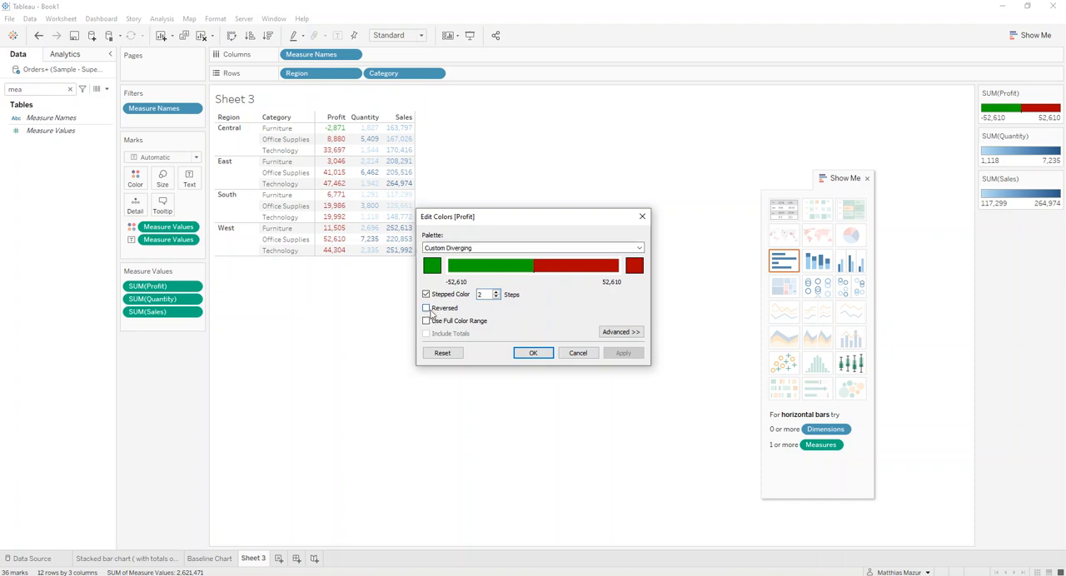
pyautogui.click(426, 308)
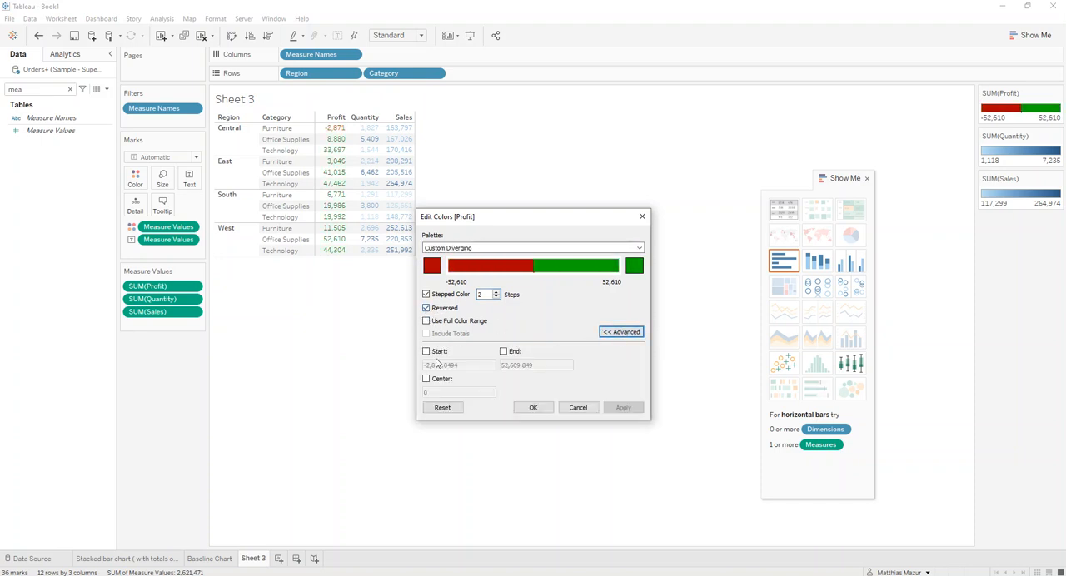
pyautogui.click(427, 351)
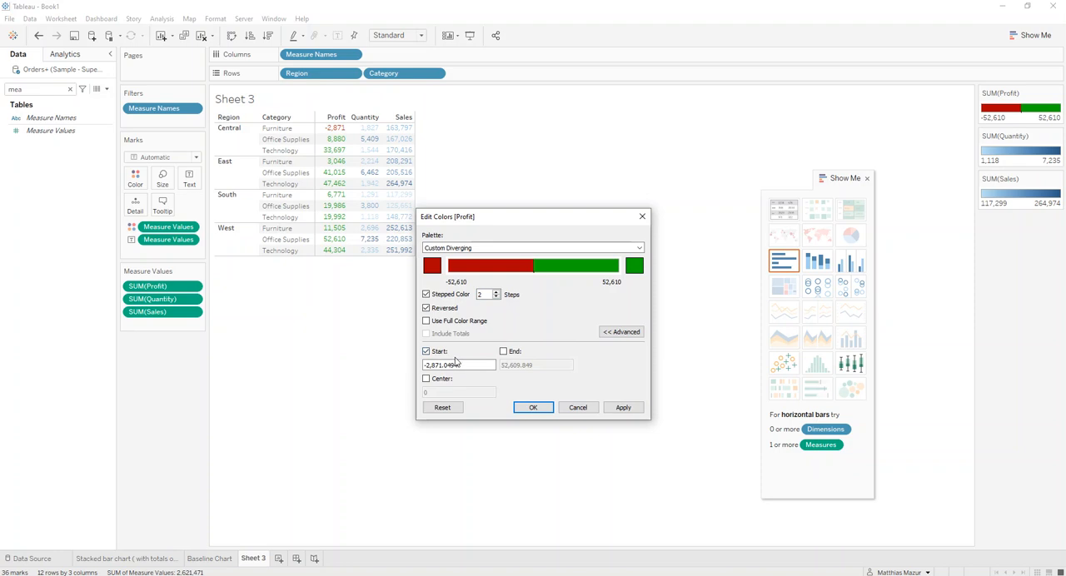
pyautogui.tripleClick(458, 364)
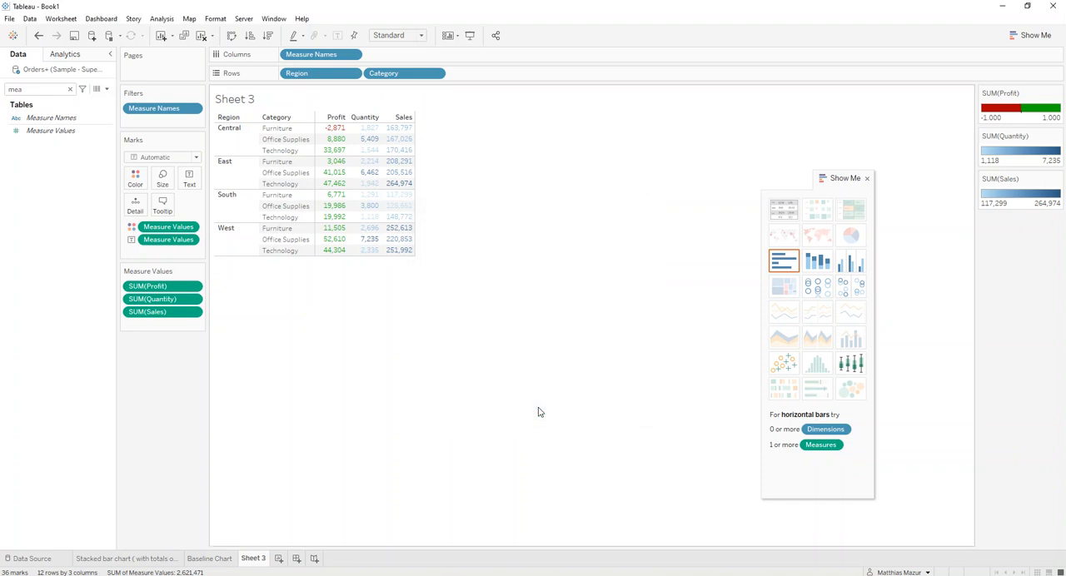
pyautogui.moveTo(334, 250)
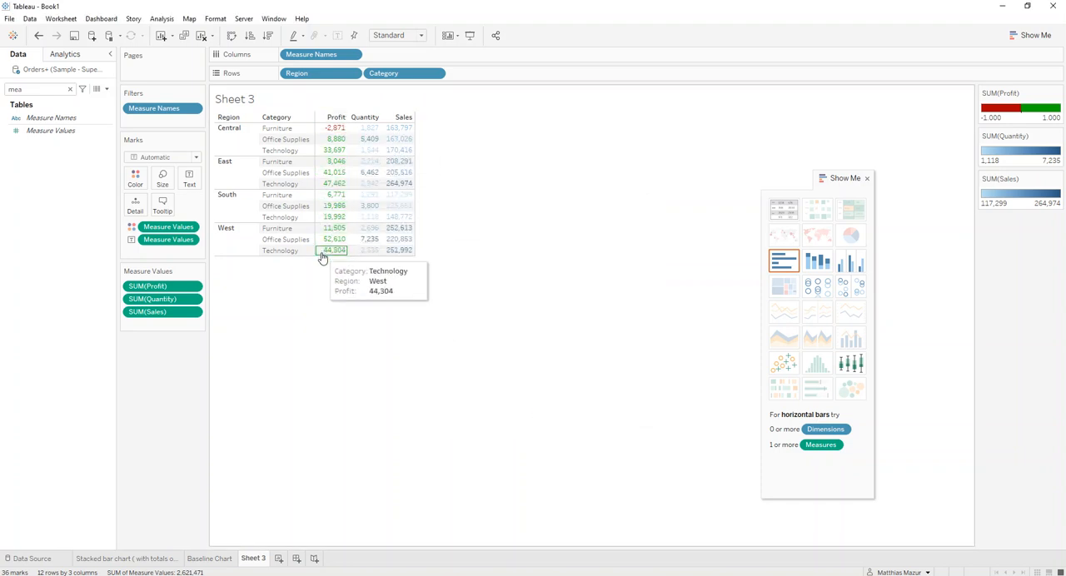
pyautogui.moveTo(328, 265)
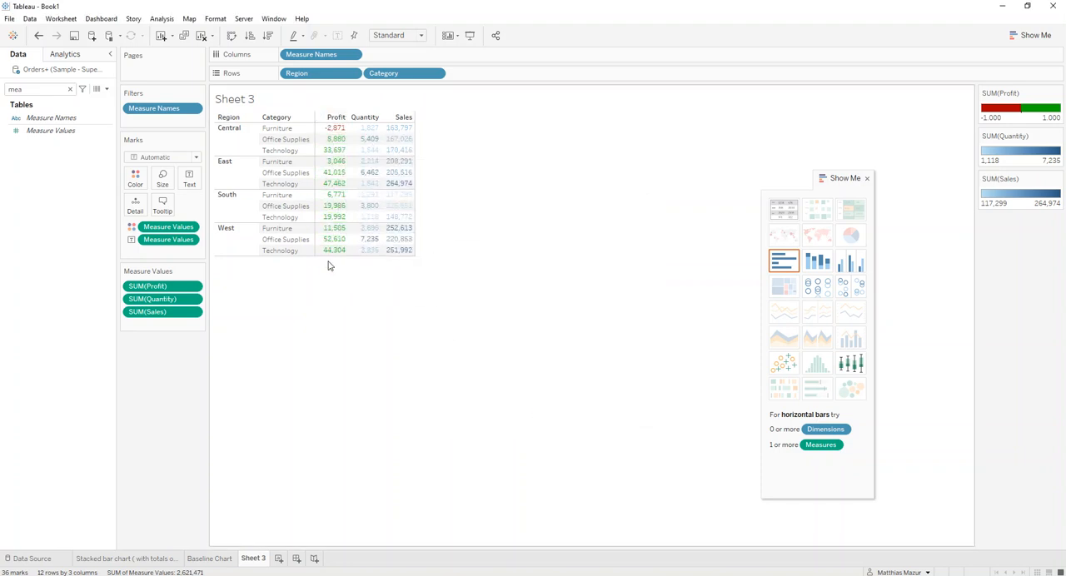
# - Recolour the SUM(Quantity) legend so Quantity figures show in solid black
pyautogui.click(1057, 136)
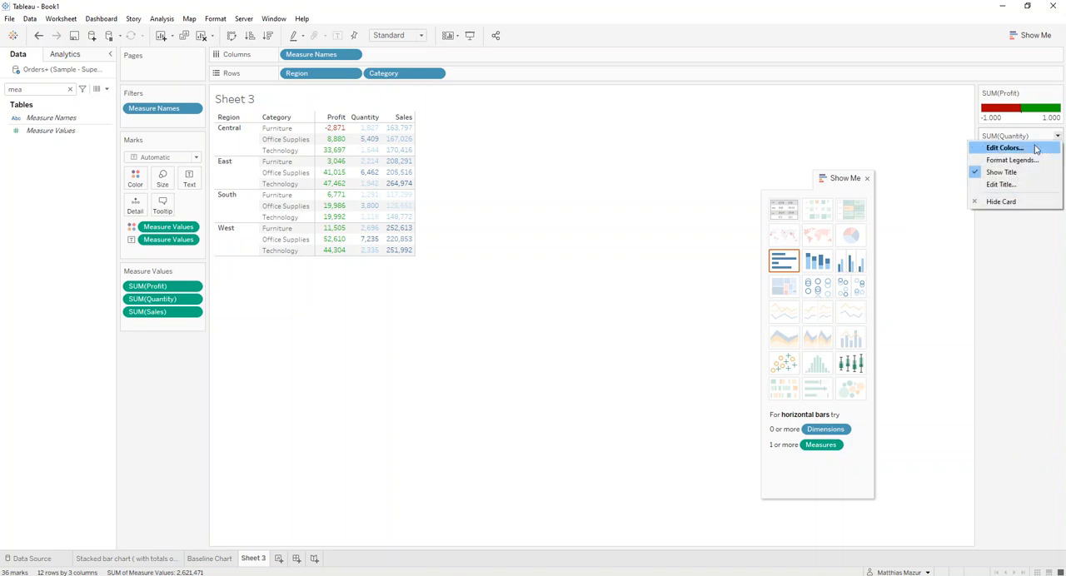
pyautogui.click(1003, 147)
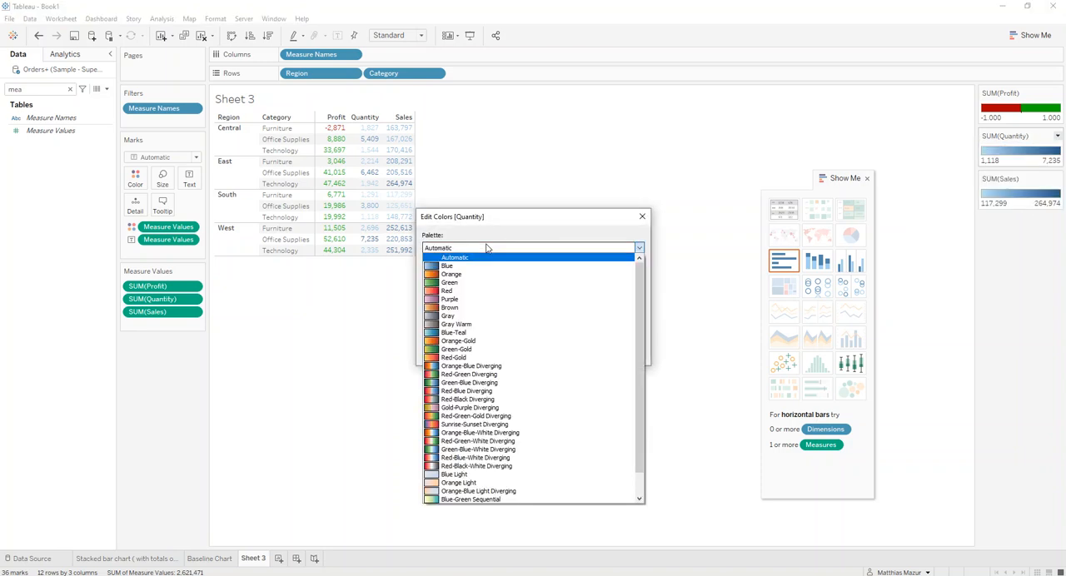
pyautogui.scroll(-3)
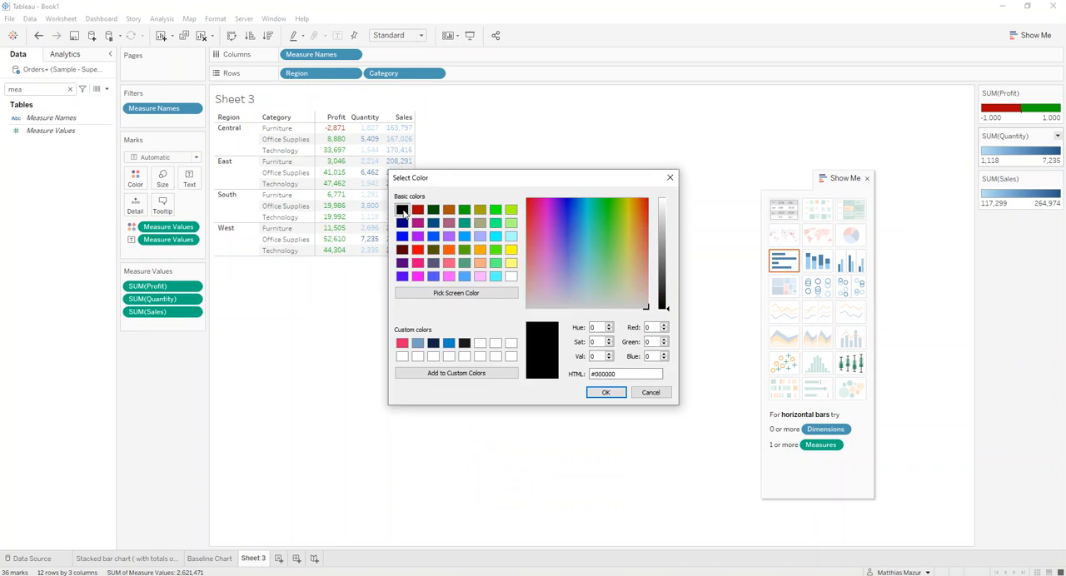
pyautogui.click(577, 233)
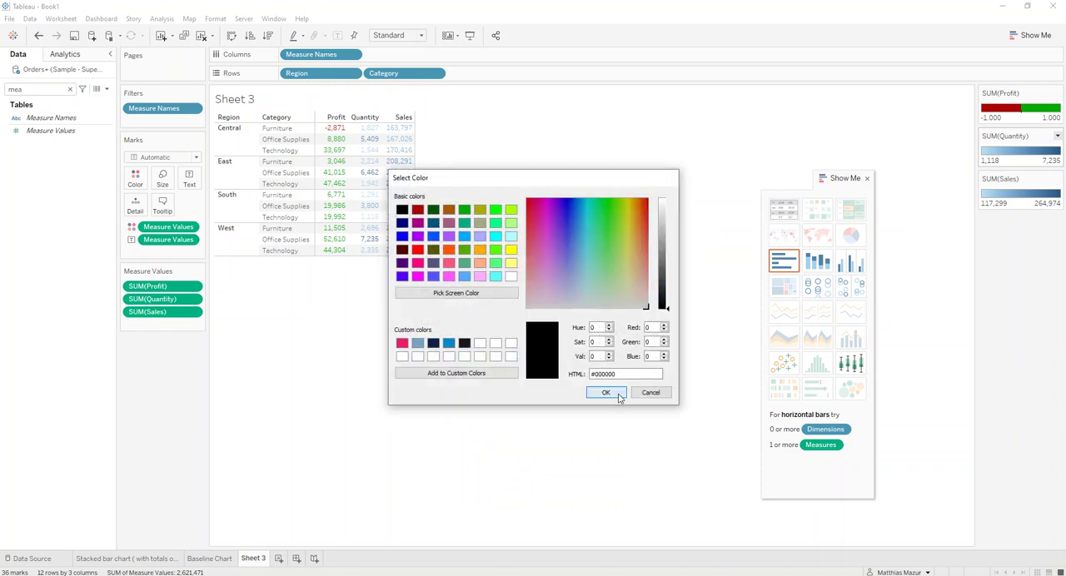
pyautogui.click(606, 393)
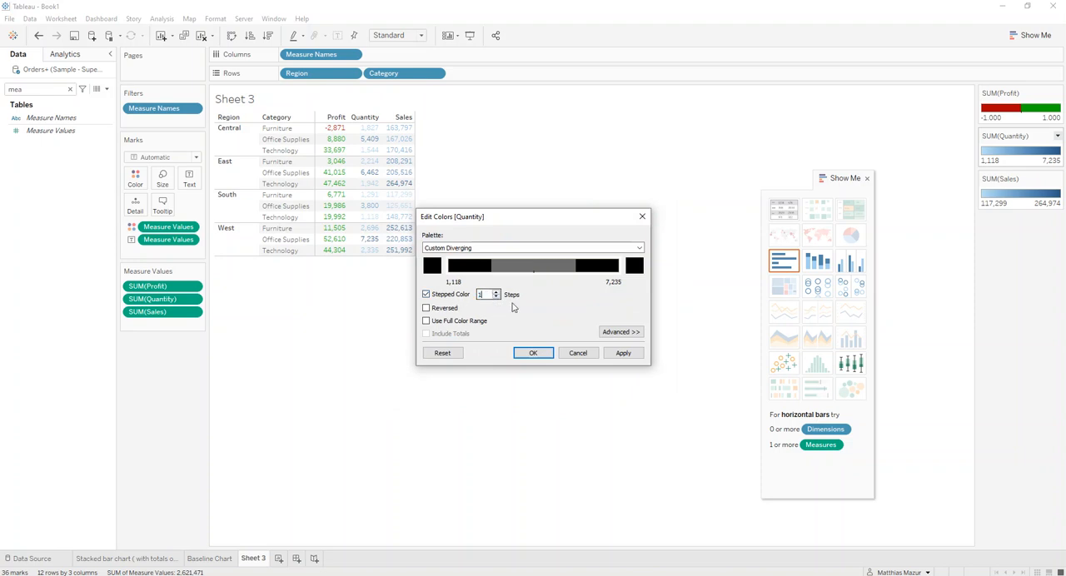
pyautogui.click(623, 352)
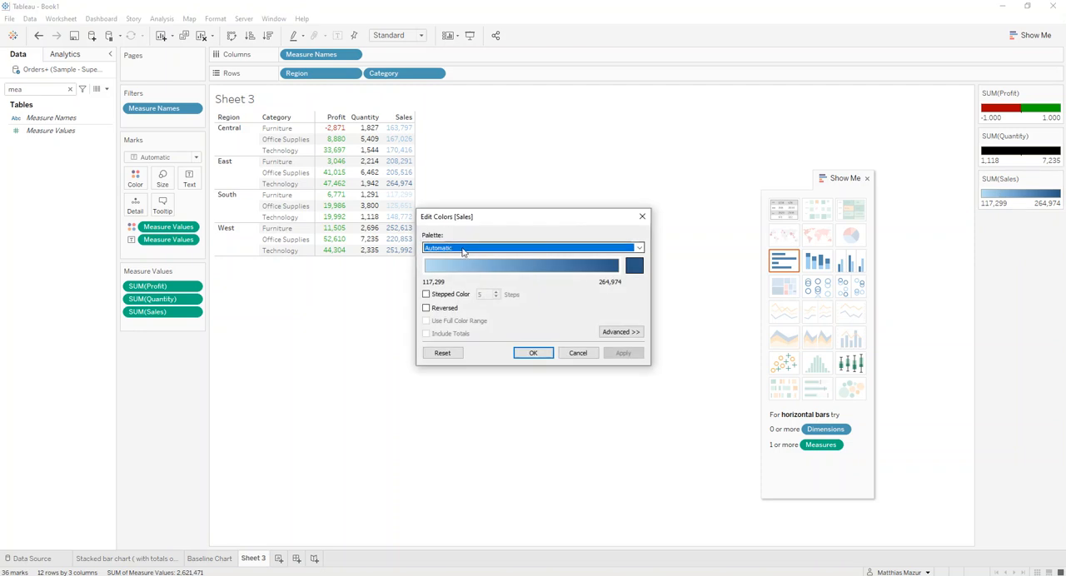
# - Give Sales a 2-step custom diverging palette with fixed range and black upper end
pyautogui.click(533, 247)
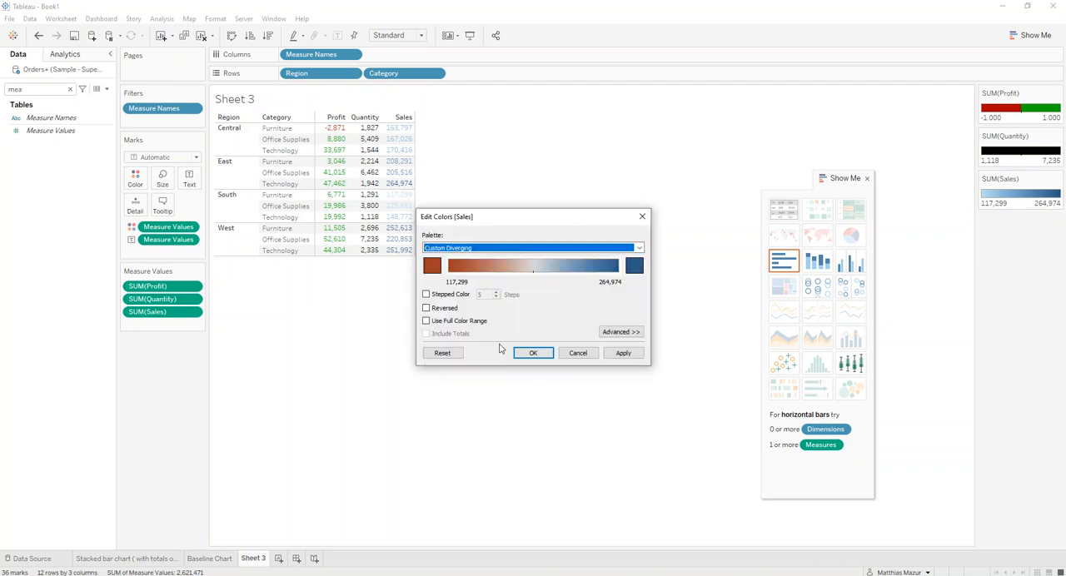
pyautogui.click(425, 294)
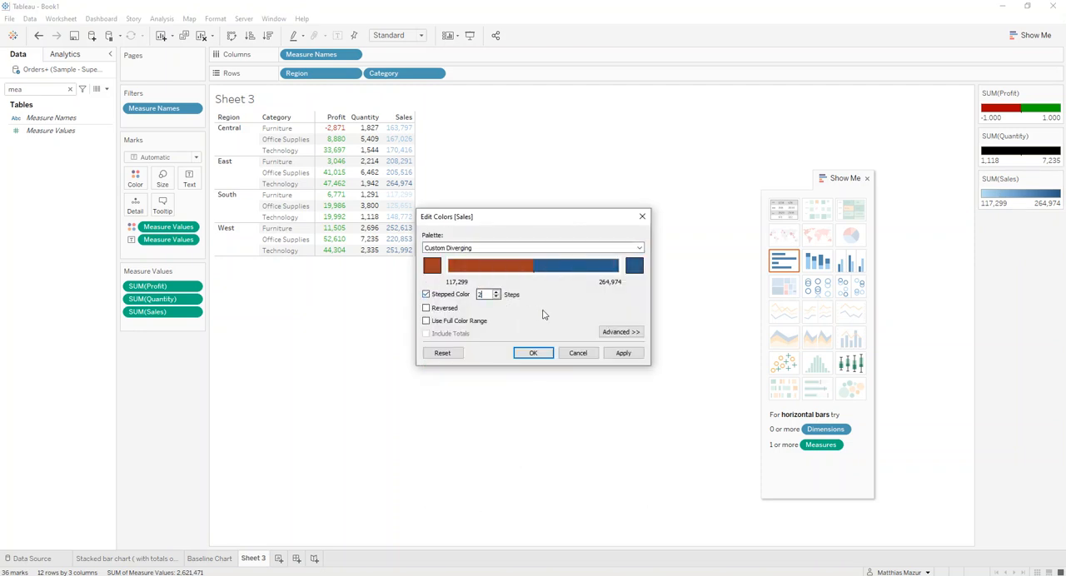
pyautogui.click(622, 331)
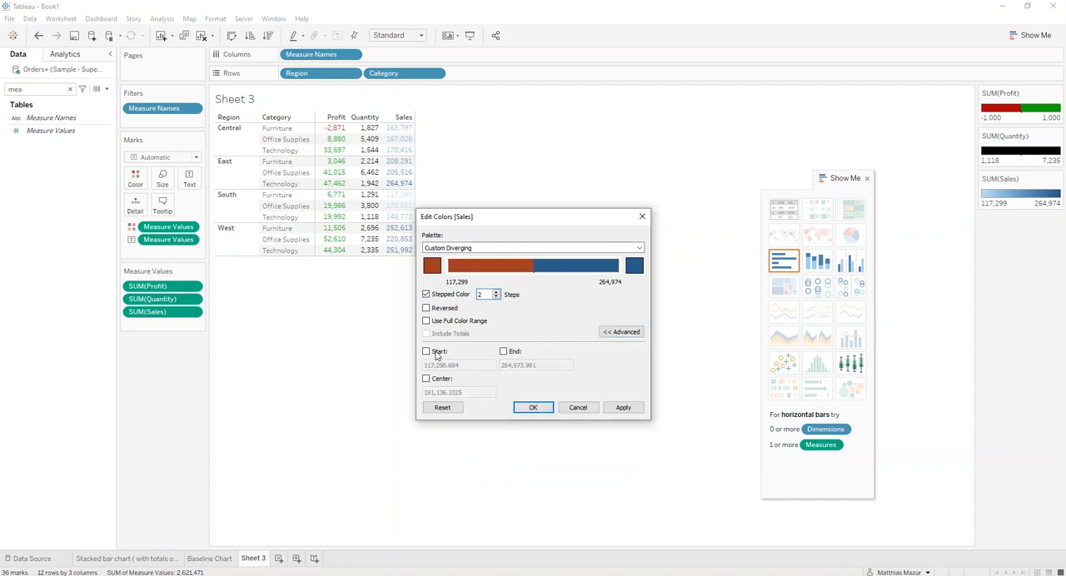
pyautogui.click(426, 350)
pyautogui.write('1')
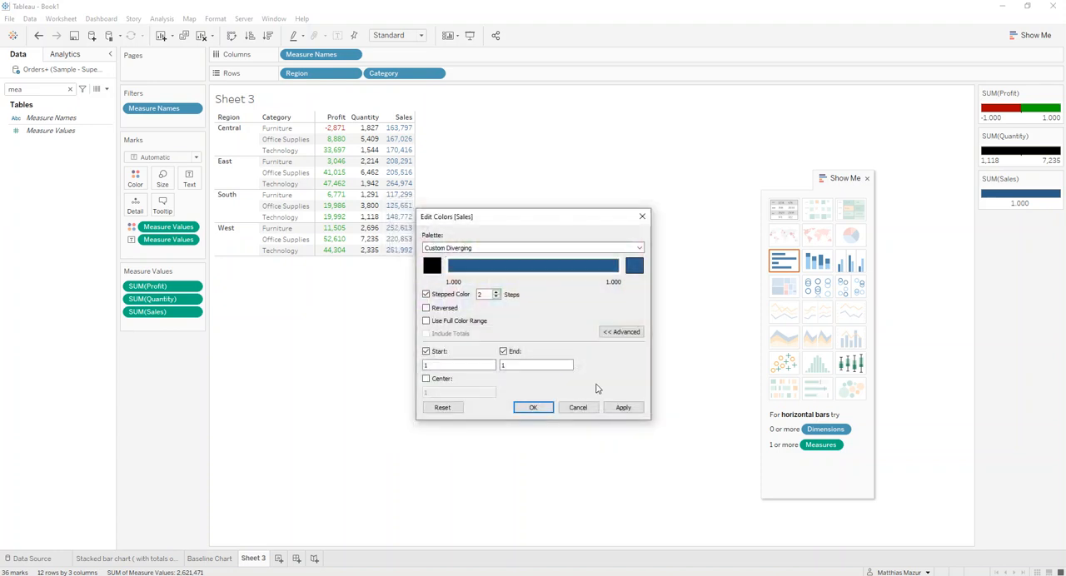
pyautogui.click(431, 264)
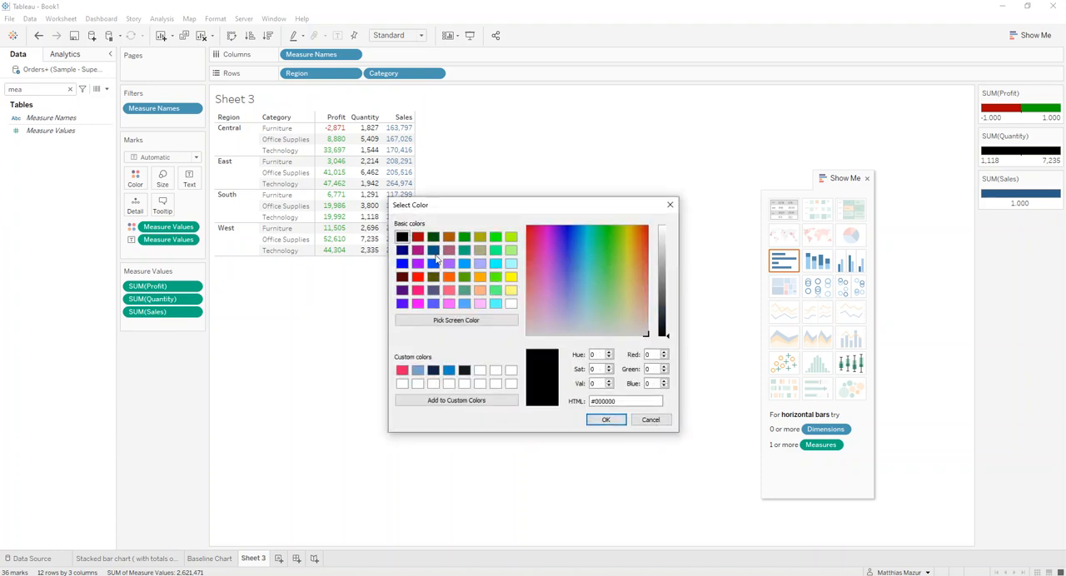
pyautogui.click(606, 419)
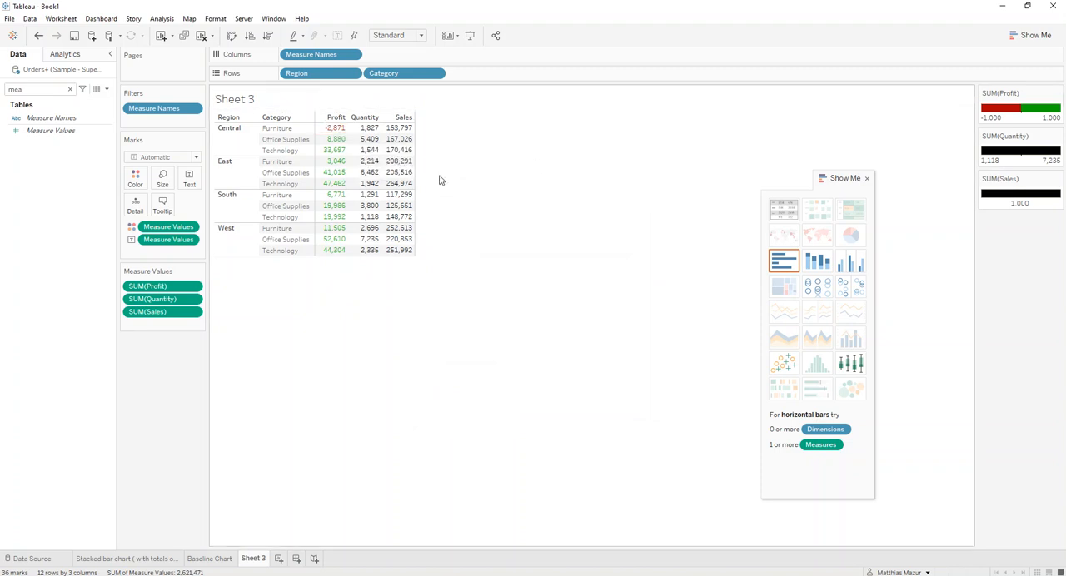
pyautogui.moveTo(386, 297)
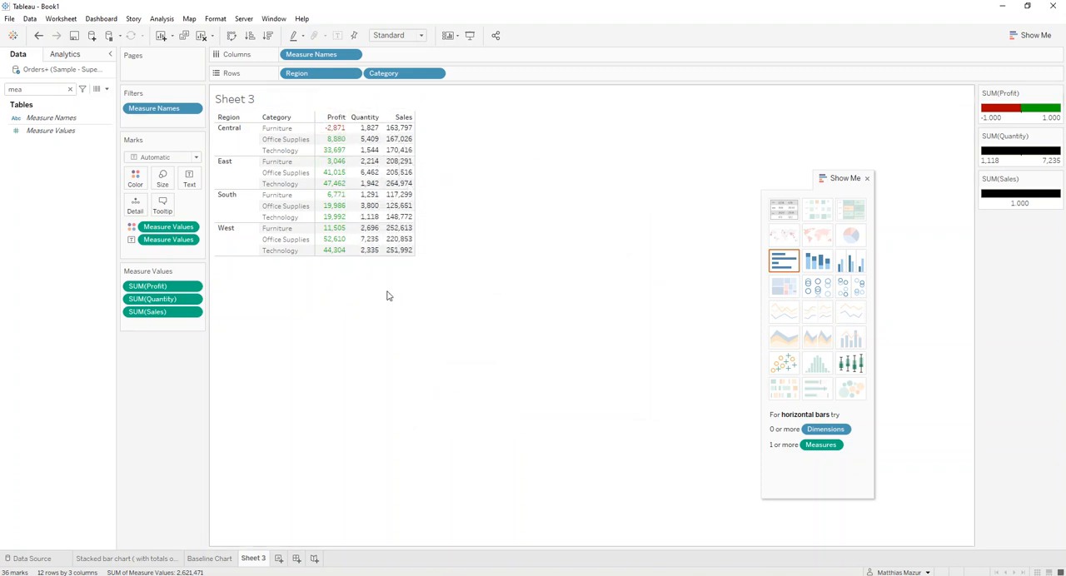
pyautogui.moveTo(341, 315)
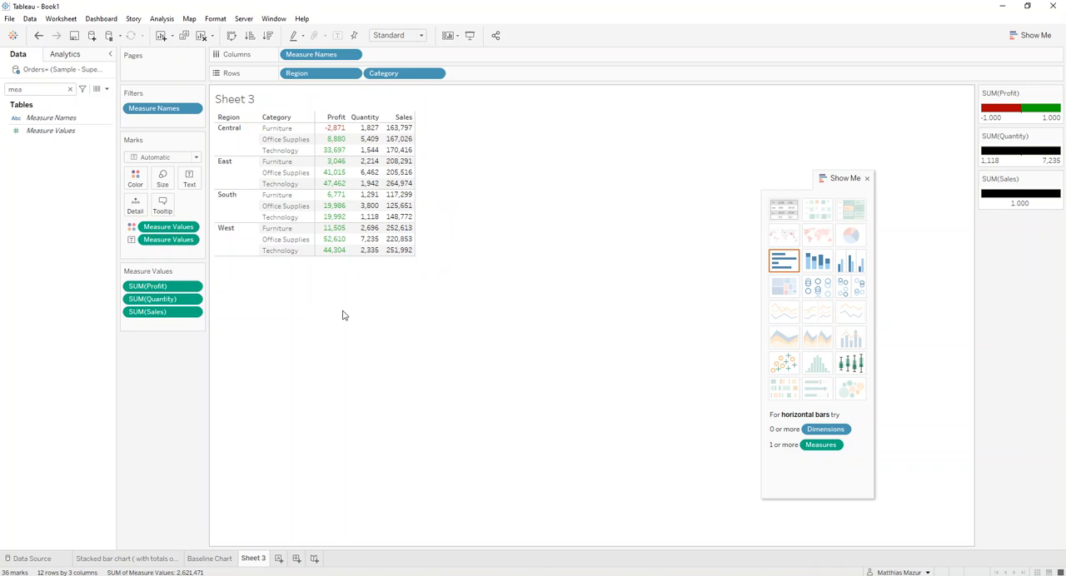